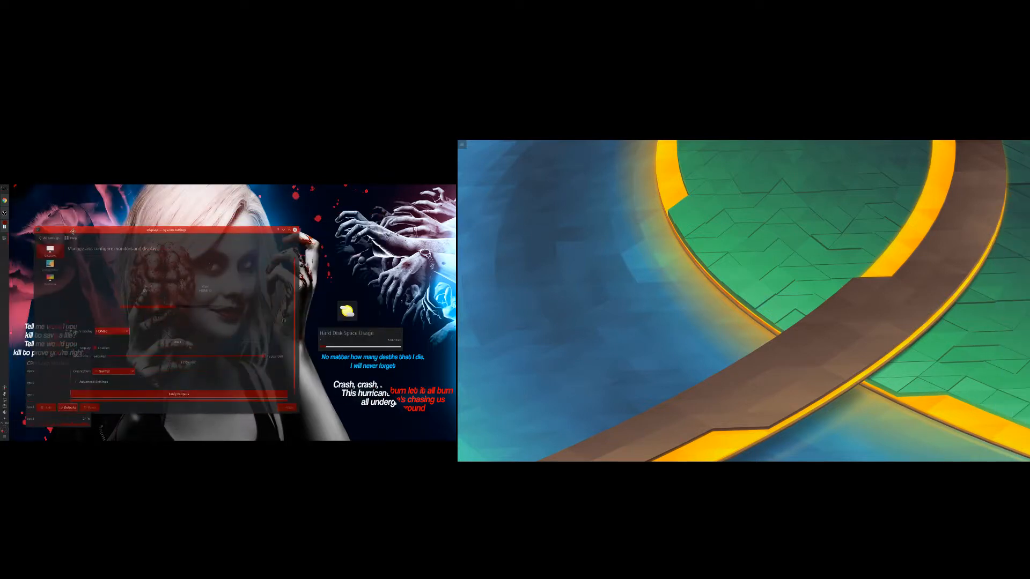
- Return to the All Settings overview and reopen Display and Monitor
{"action": "left_click", "coordinate": [296, 230]}
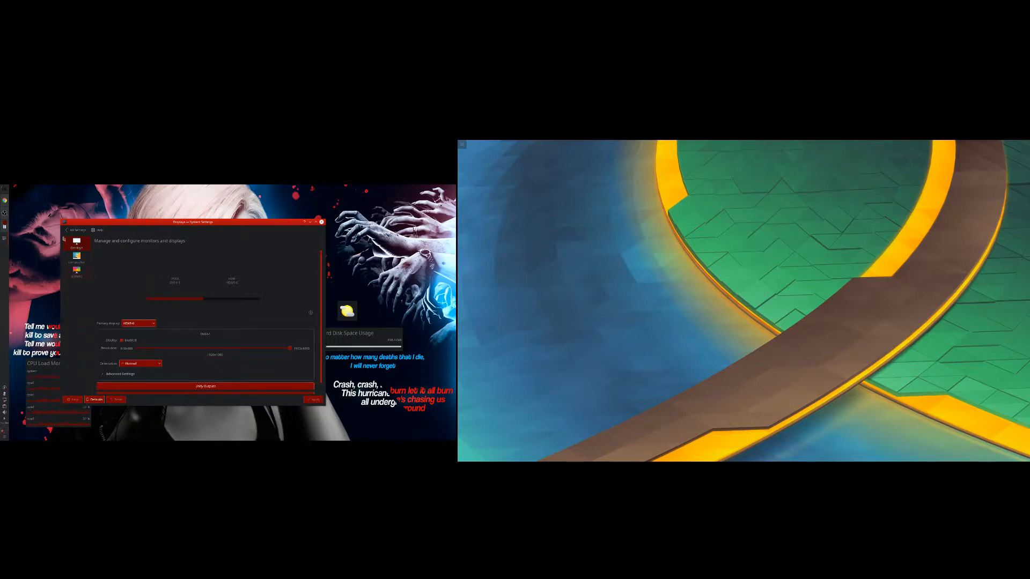
{"action": "left_click", "coordinate": [75, 230]}
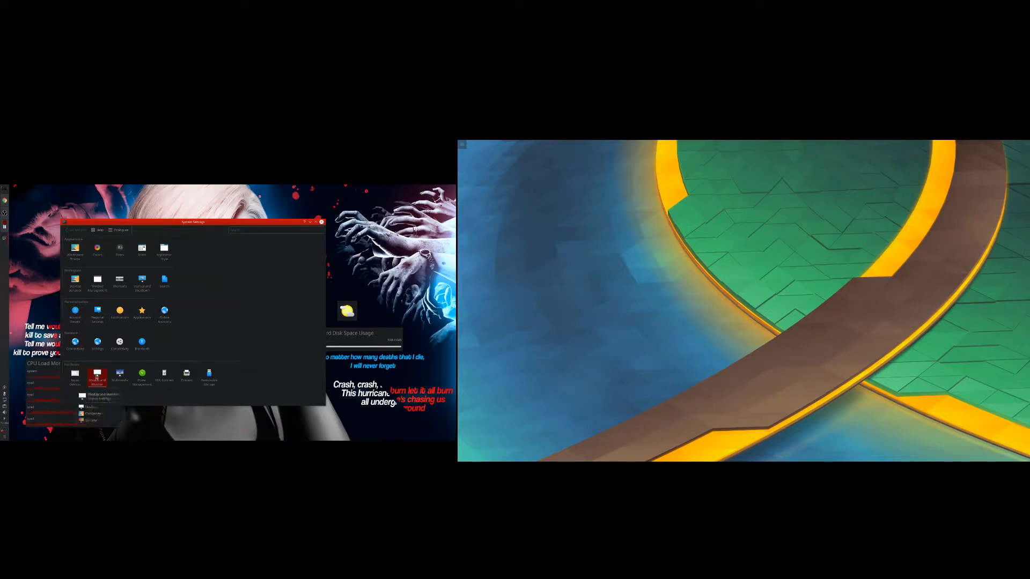
{"action": "left_click", "coordinate": [98, 377]}
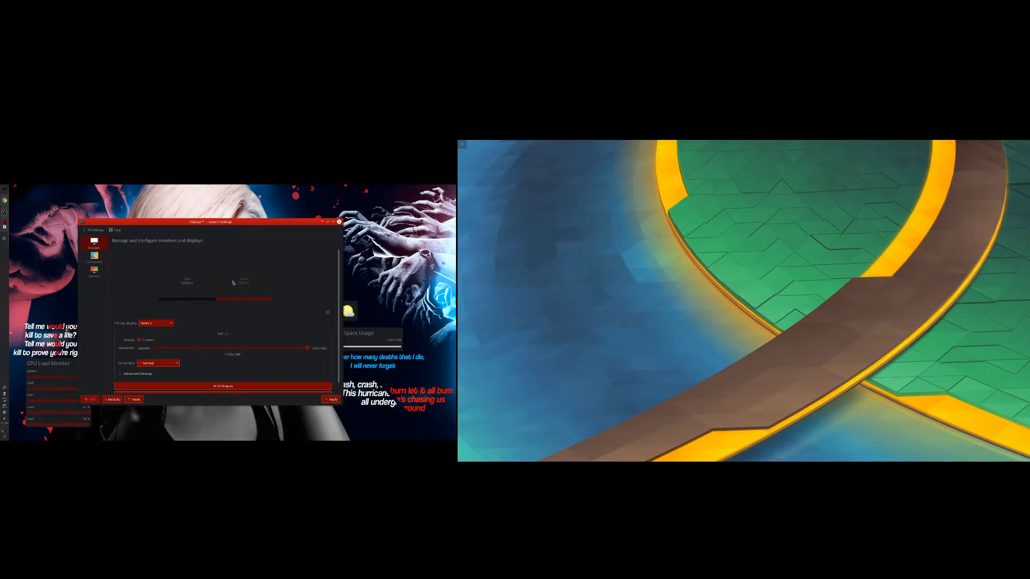
{"action": "mouse_move", "coordinate": [200, 344]}
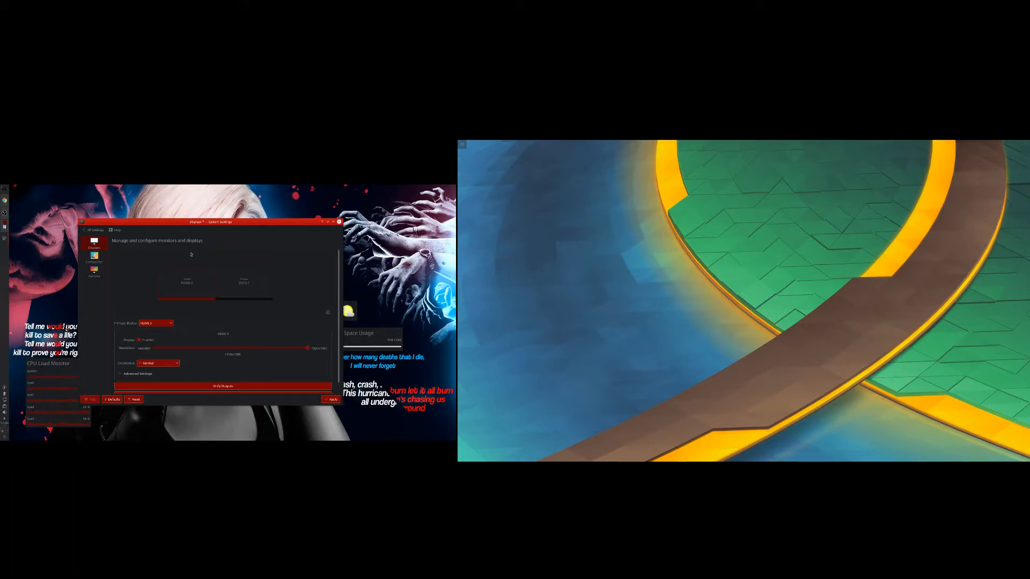
{"action": "mouse_move", "coordinate": [285, 283]}
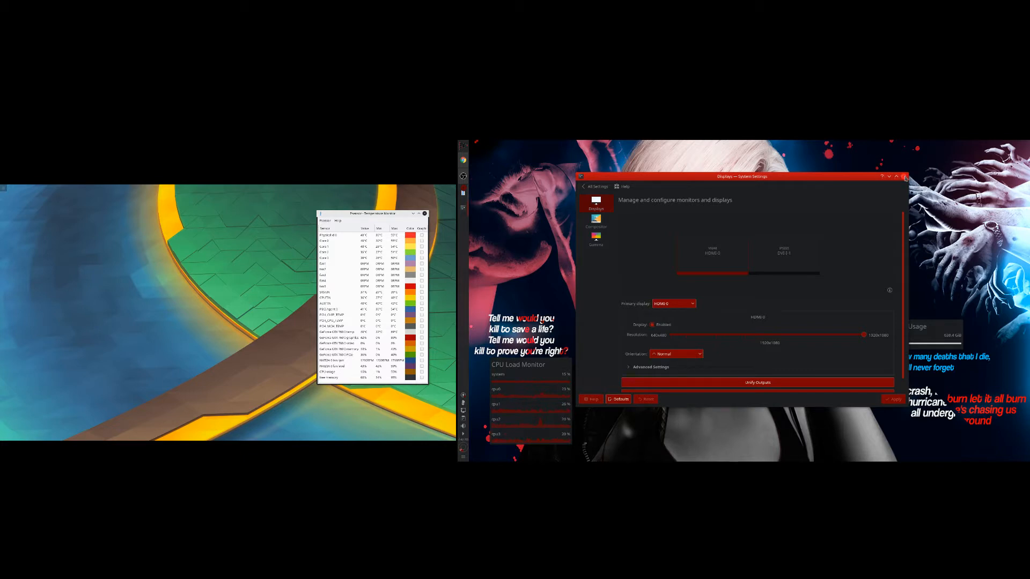
- Close the System Settings window after applying the swapped monitor arrangement
{"action": "left_click", "coordinate": [906, 176]}
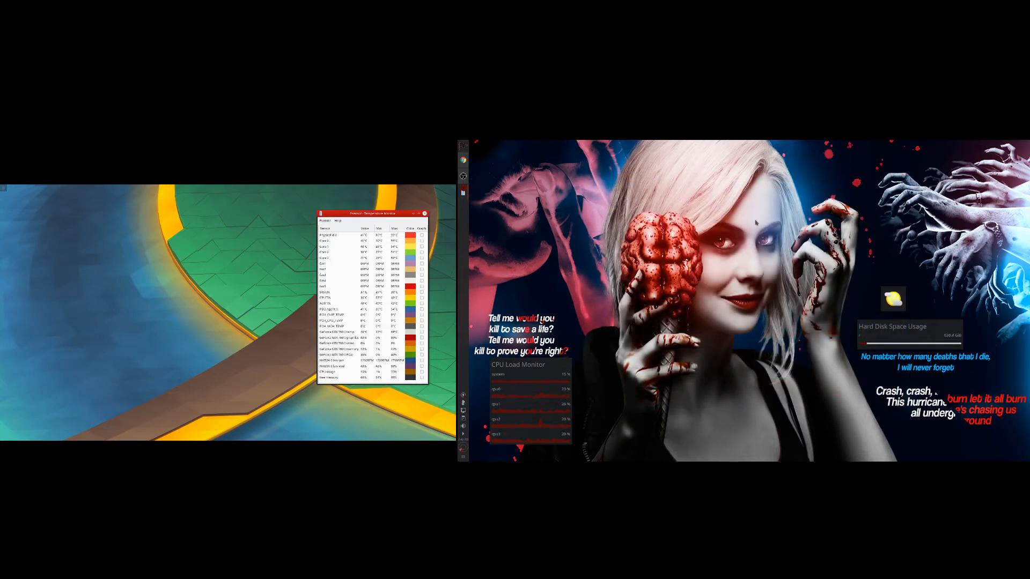